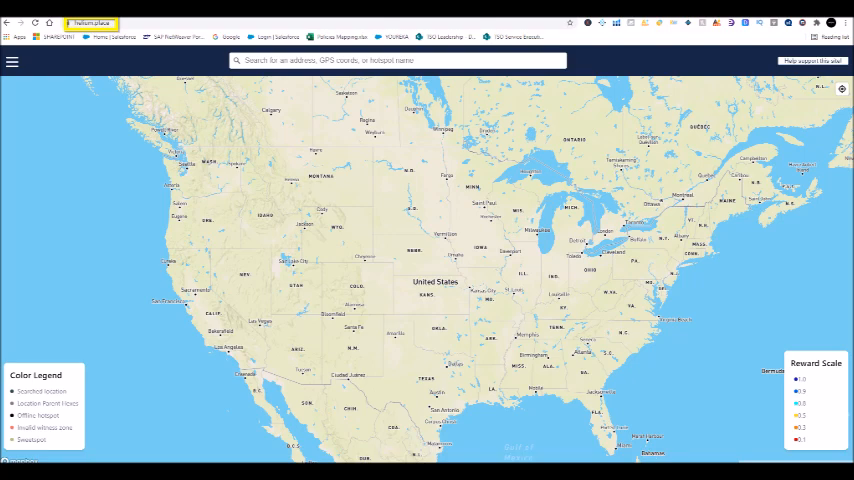
Search 'ROCHDALE VILLAGE', jump to the New York result and show a nearby hotspot's details
text(ROCHDALE VILLAGE)
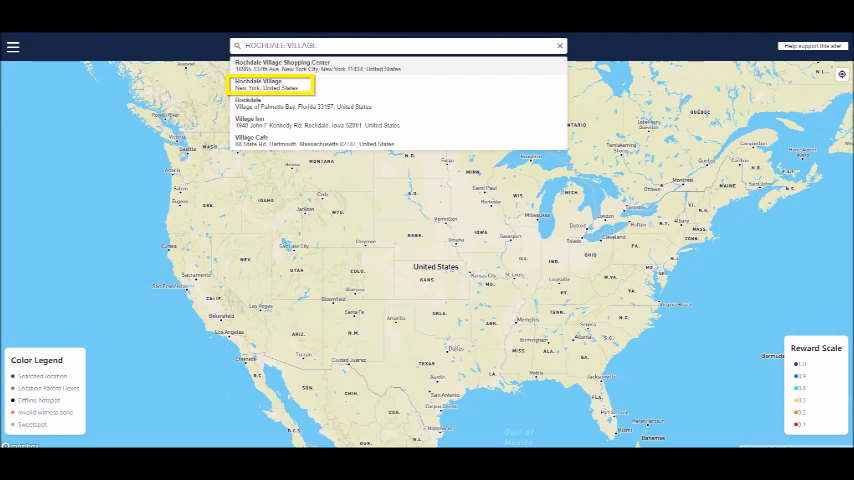
click(270, 84)
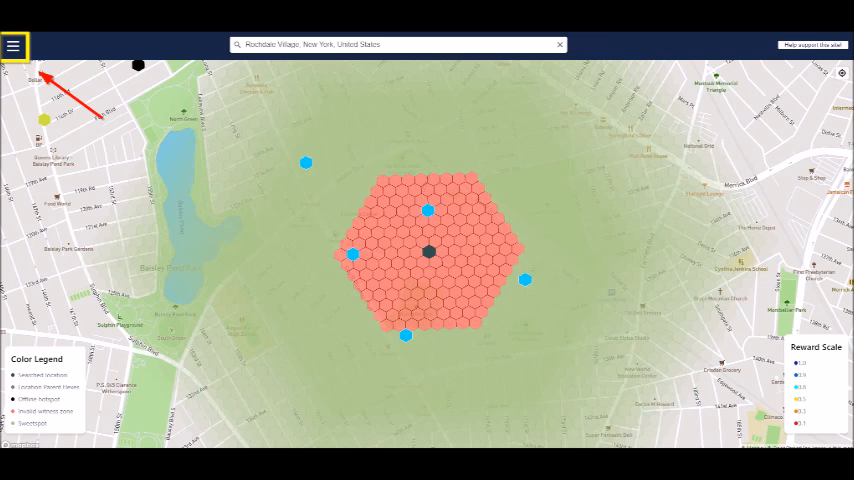
click(12, 44)
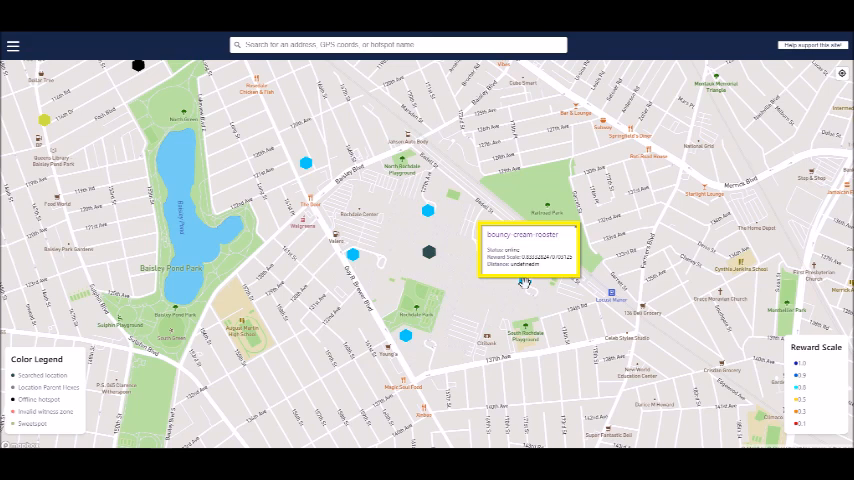
click(528, 238)
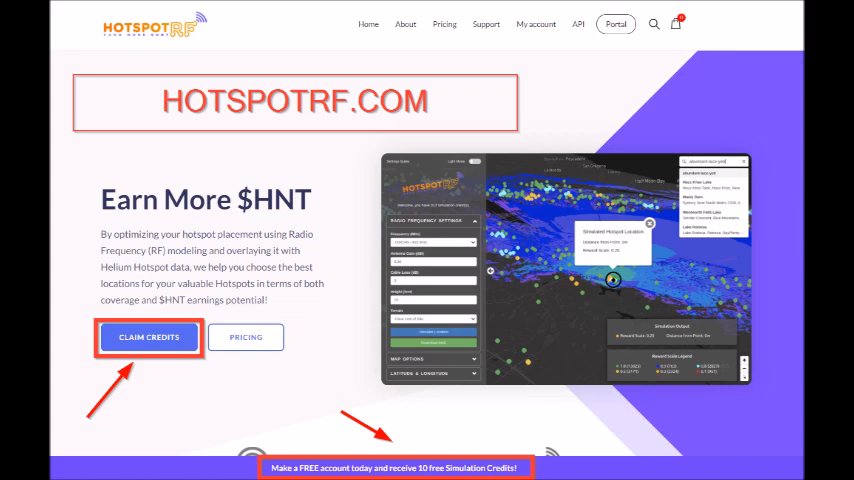
Claim the free simulation credits and go to the simulation portal
click(148, 336)
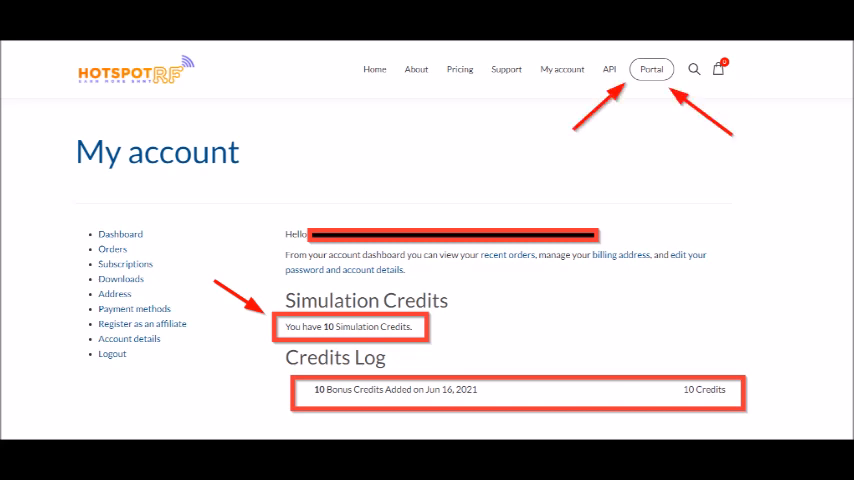
click(652, 68)
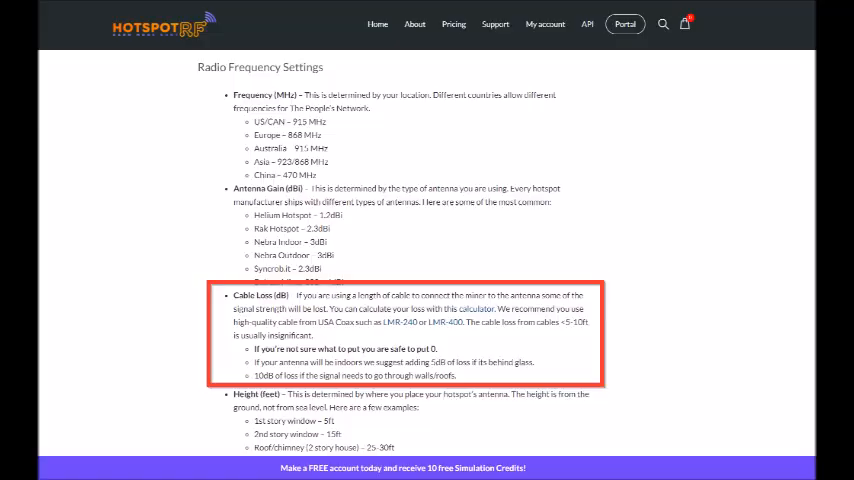
Bring up the help guidance on Radio Frequency Settings and Cable Loss
click(624, 24)
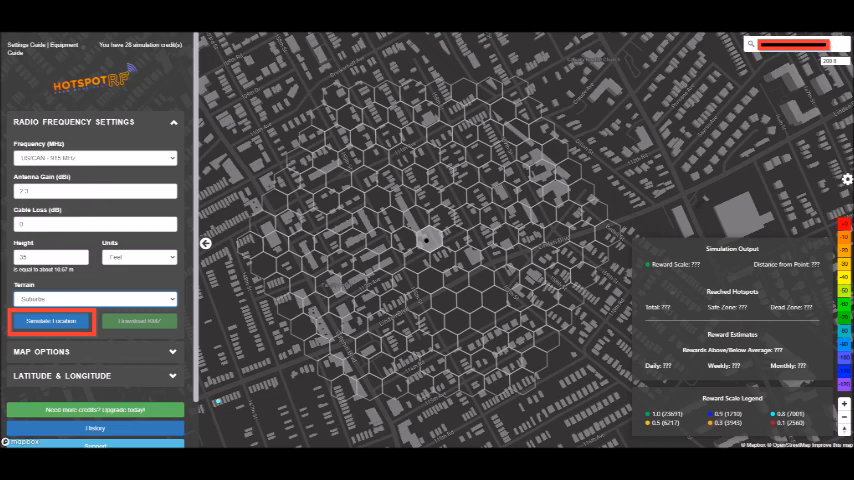
Simulate the placed Manhattan location to produce the coverage heatmap and reward estimates
click(50, 320)
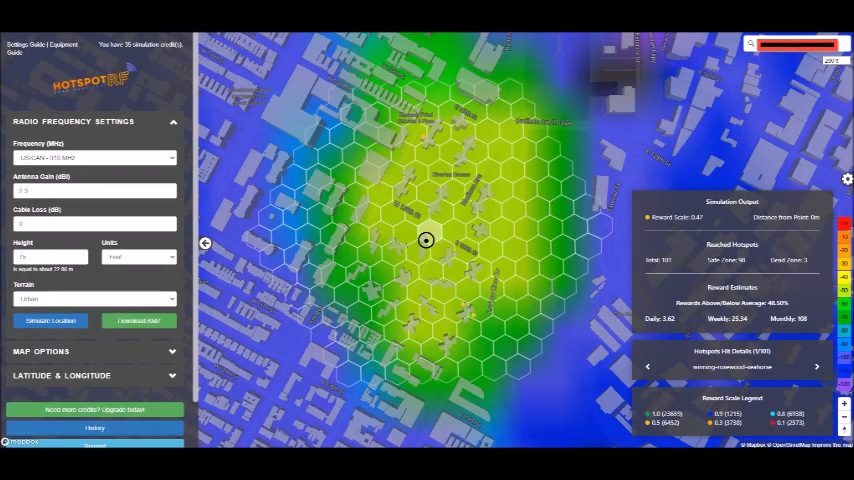